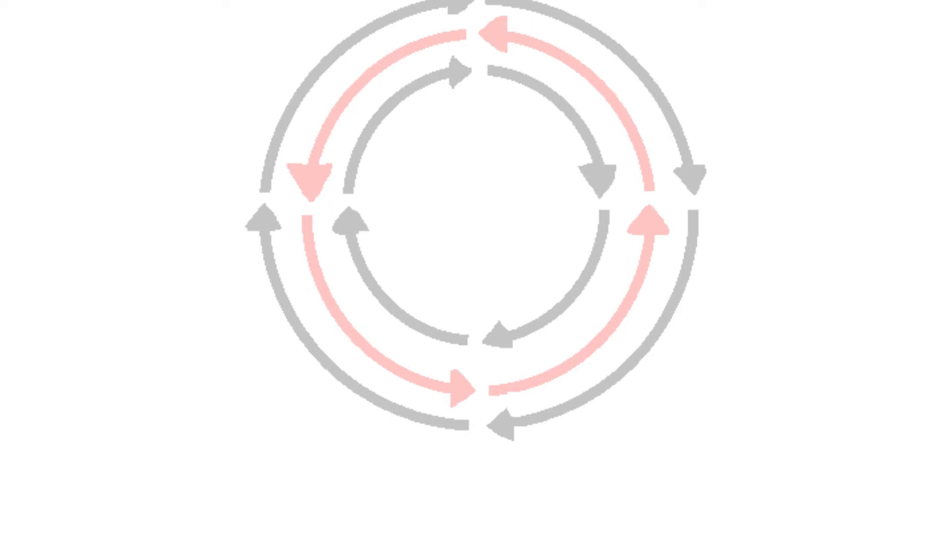
Step: Place the blue viewer-position dot on the lower-right arc of the pink middle lane
click(614, 330)
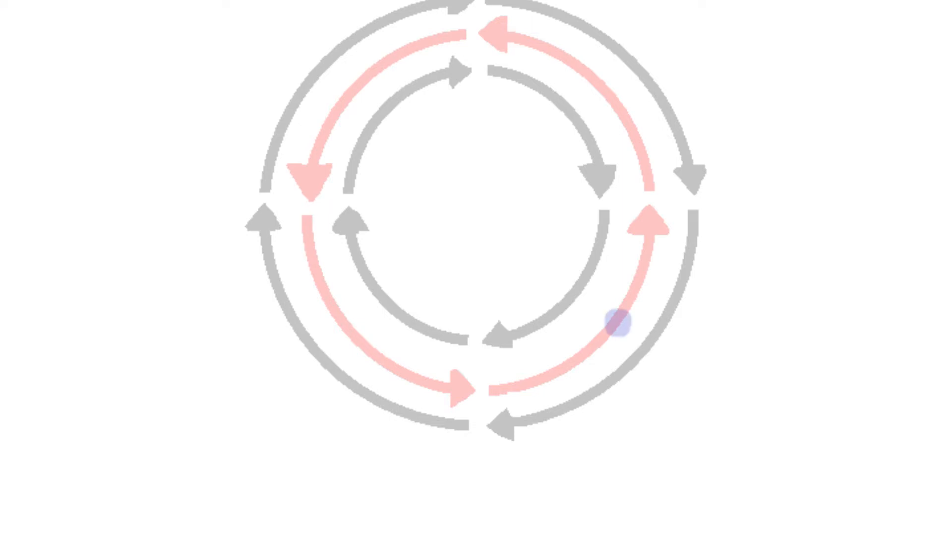